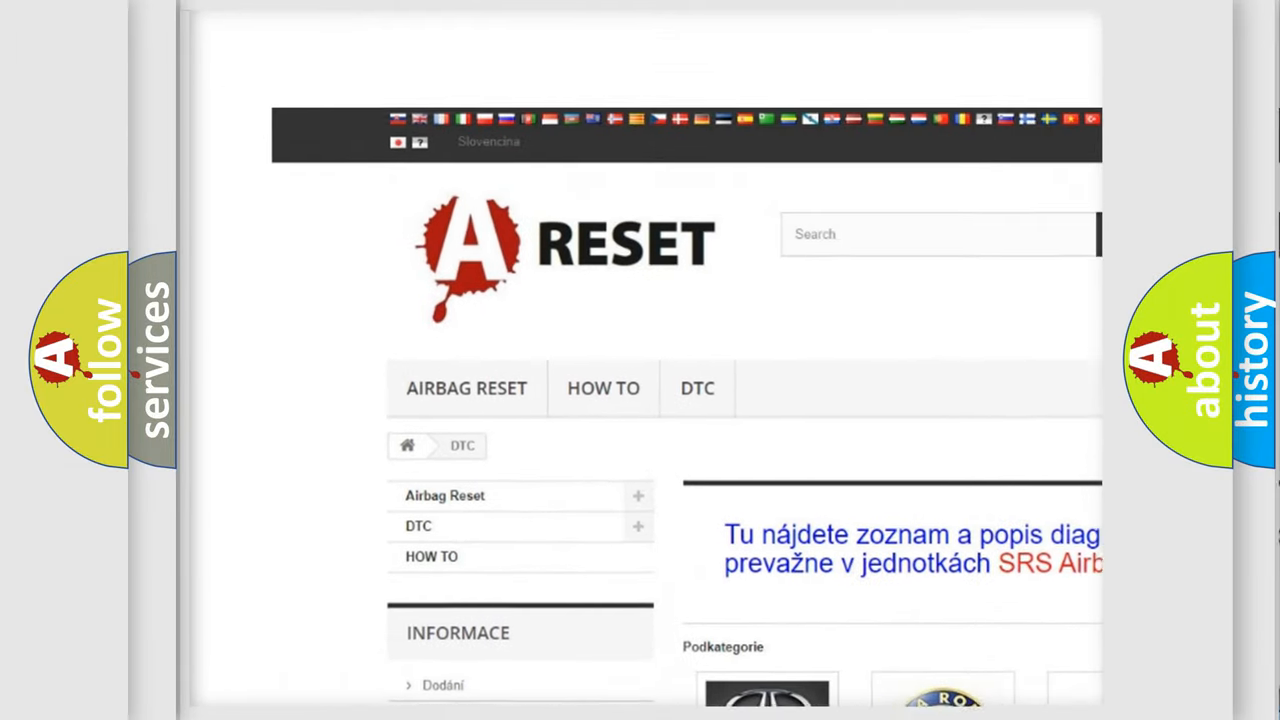
pyautogui.scroll(-3)
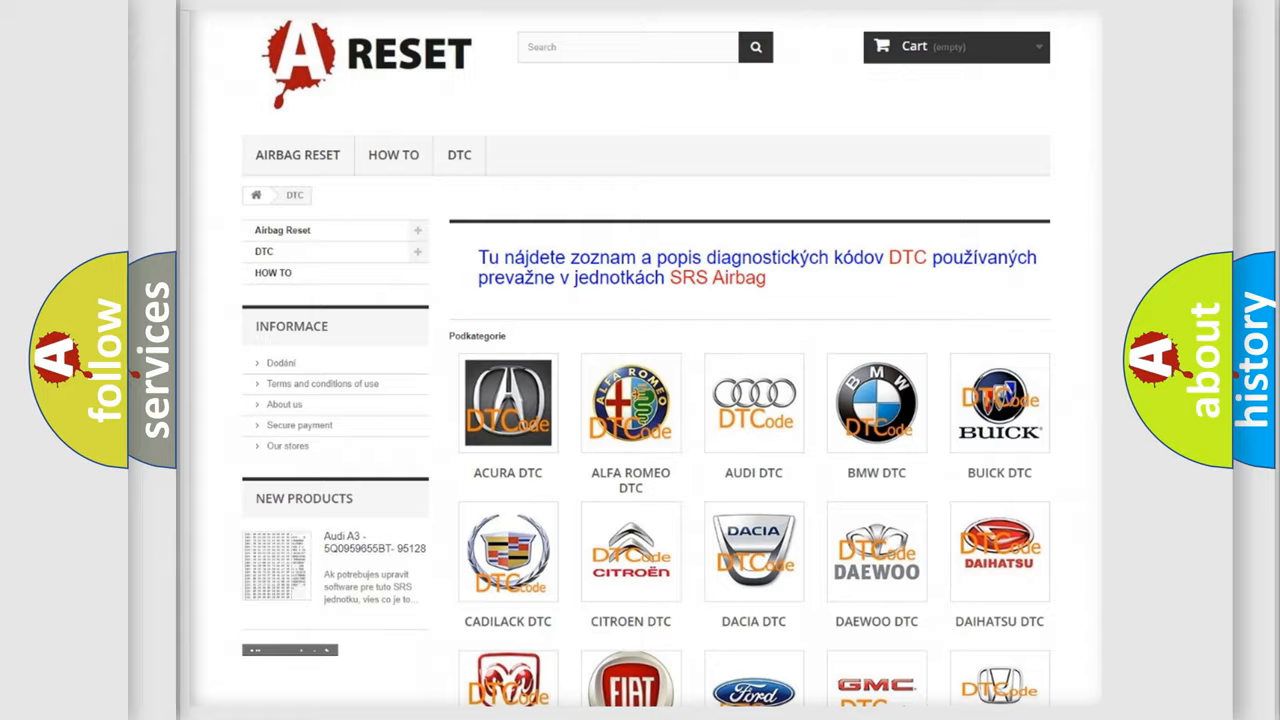
pyautogui.scroll(-3)
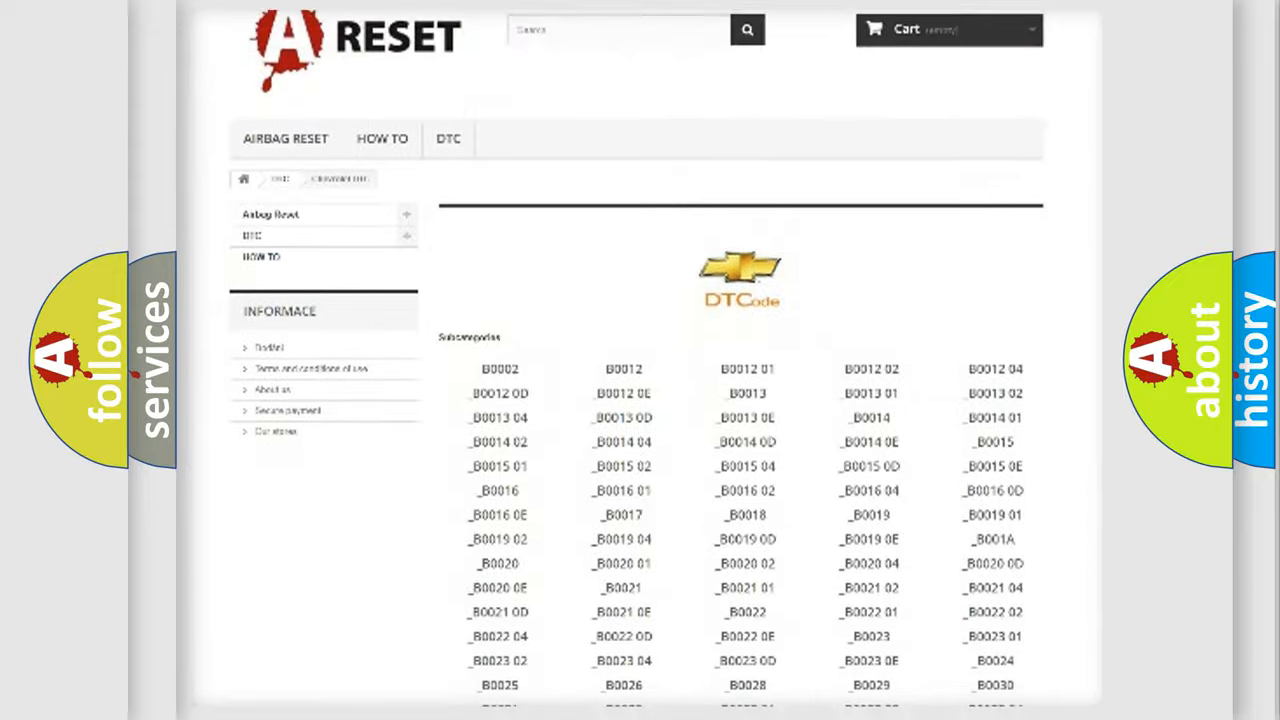
pyautogui.scroll(-3)
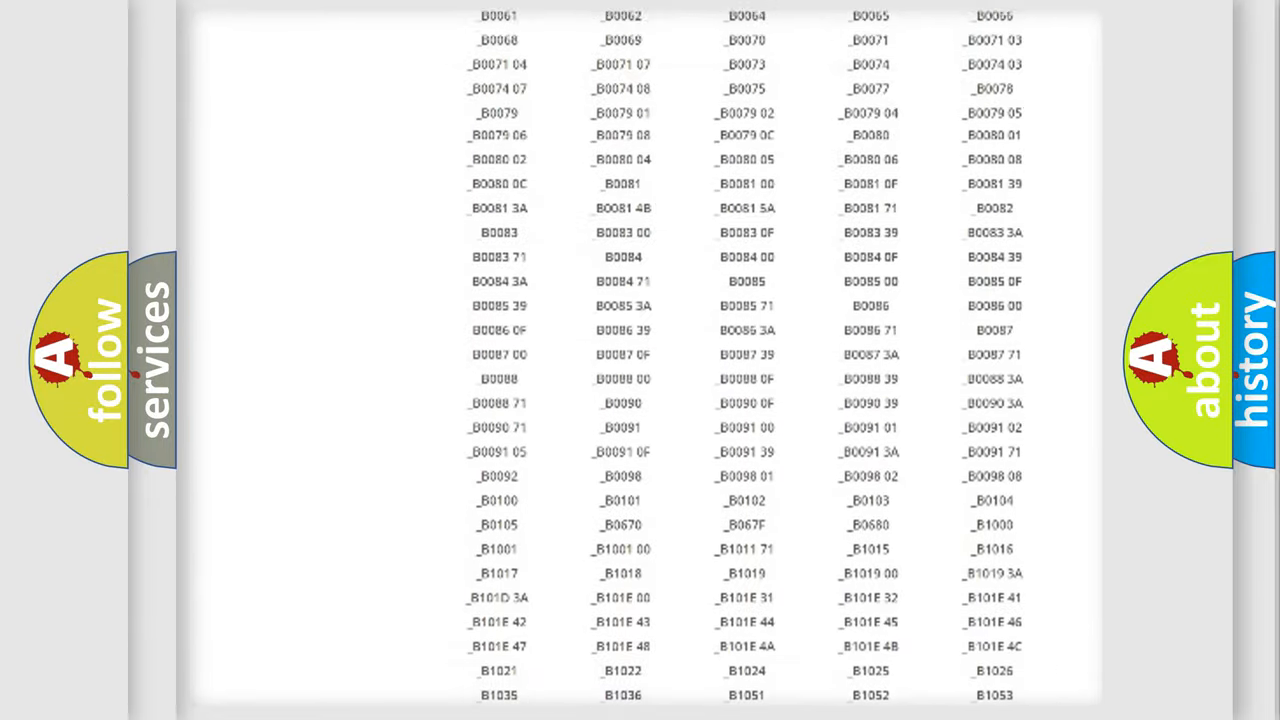